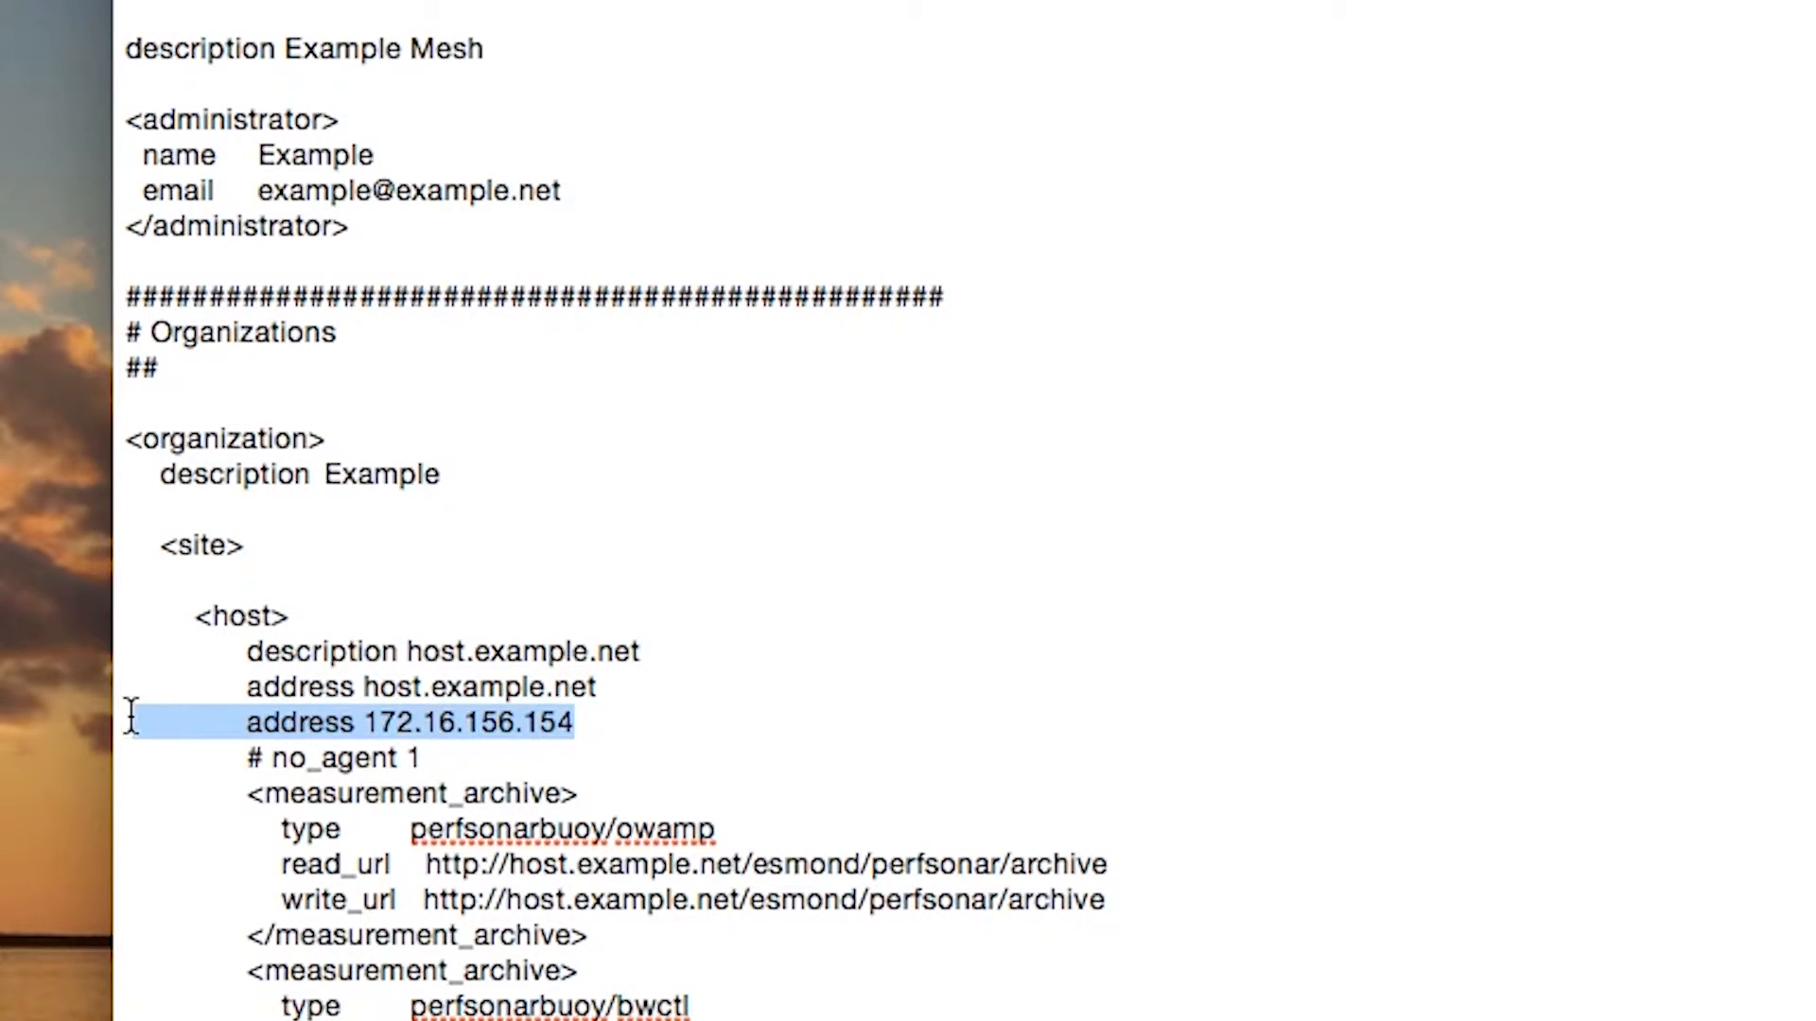
pyautogui.scroll(-3)
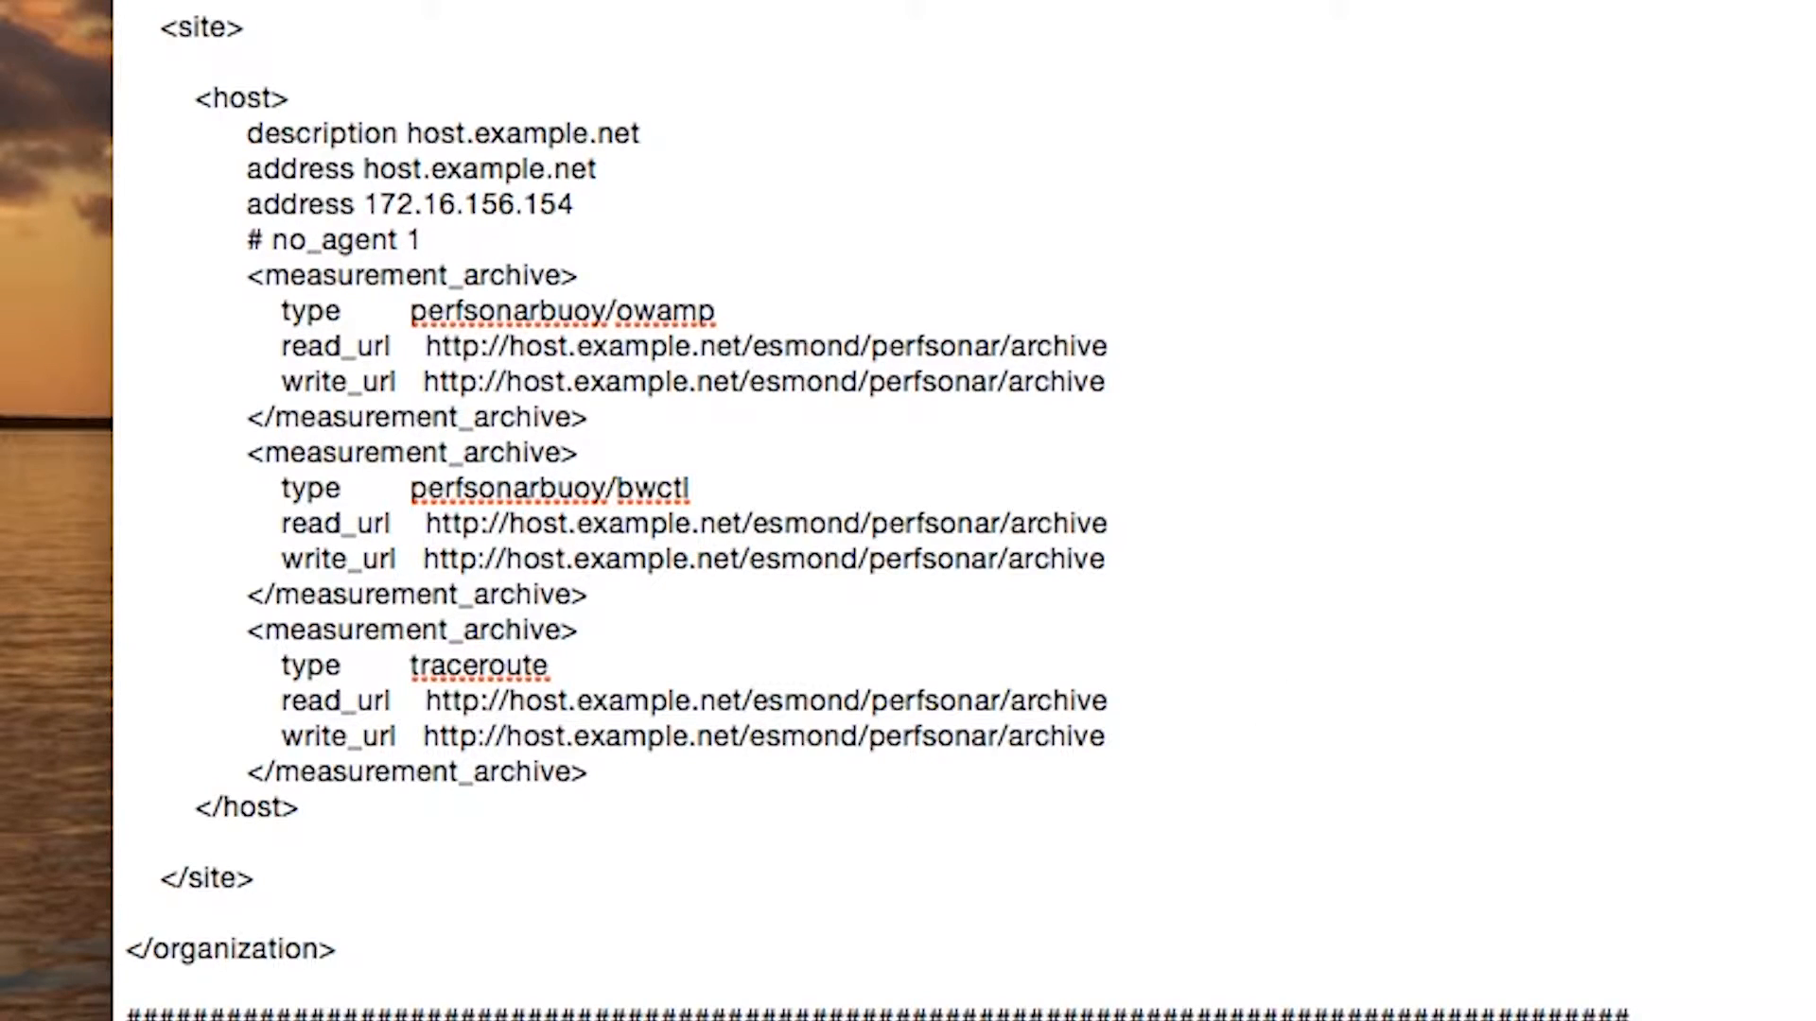
pyautogui.scroll(-3)
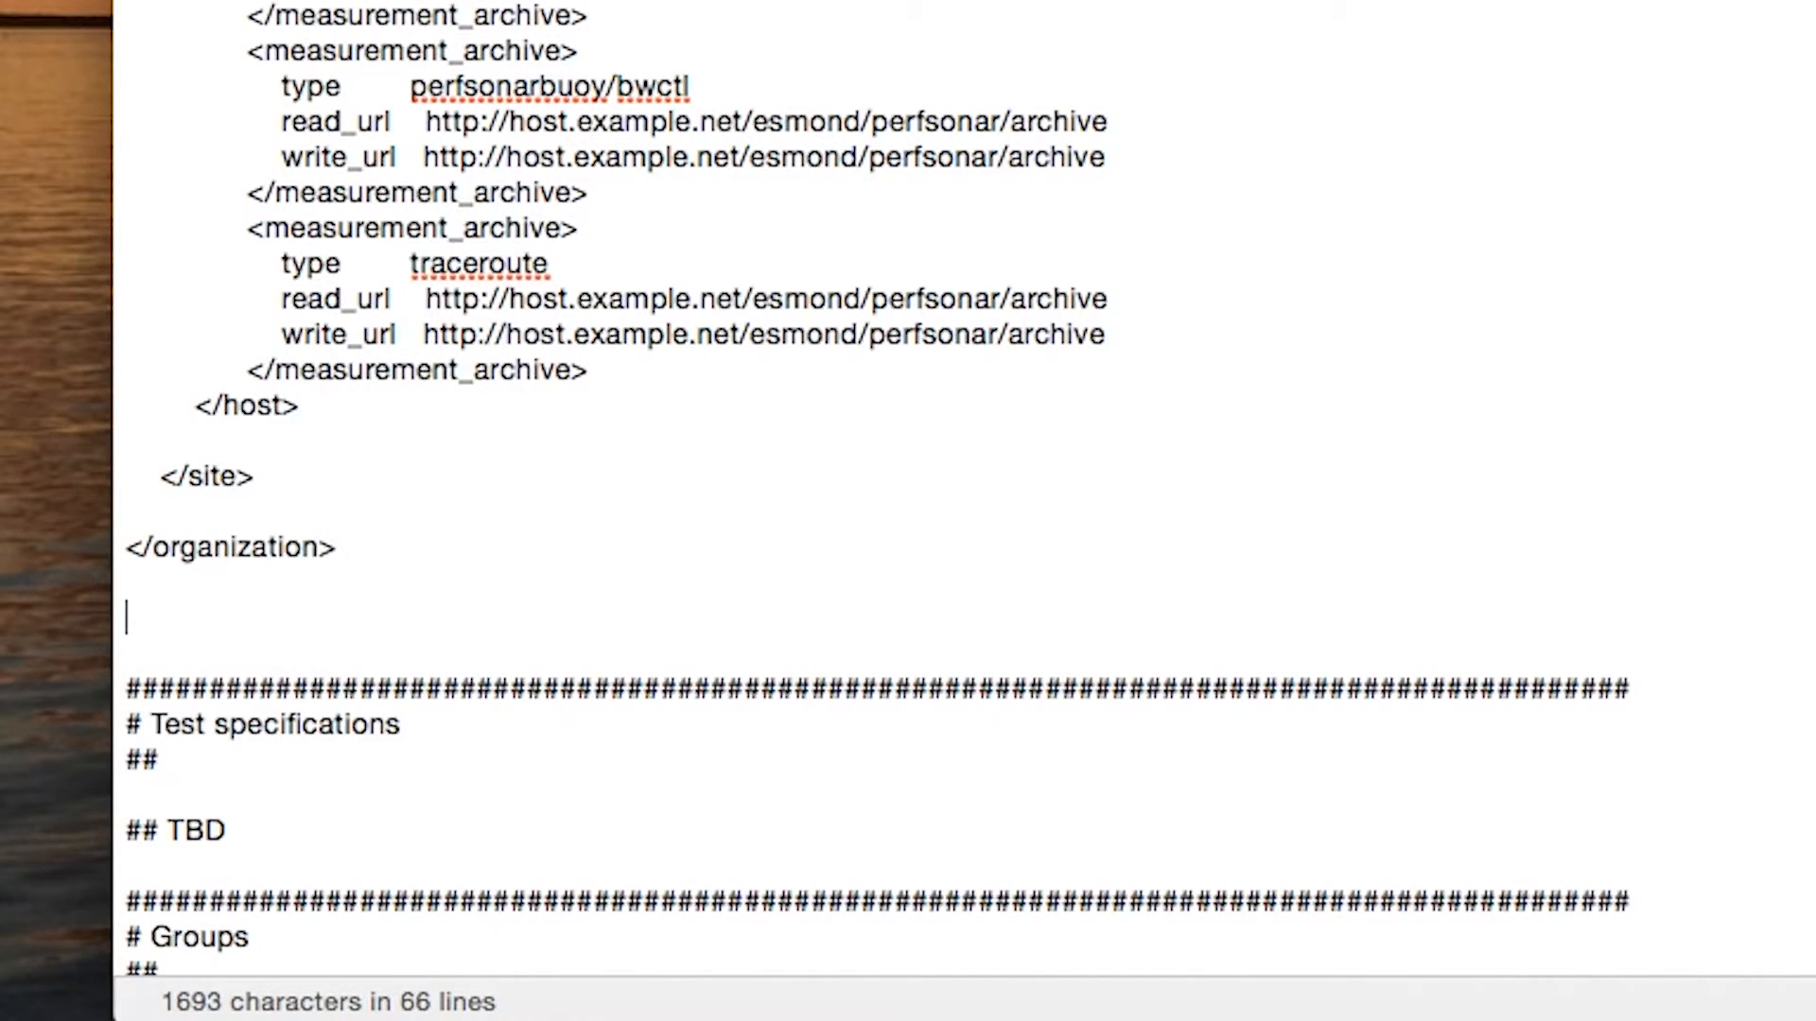
pyautogui.scroll(-3)
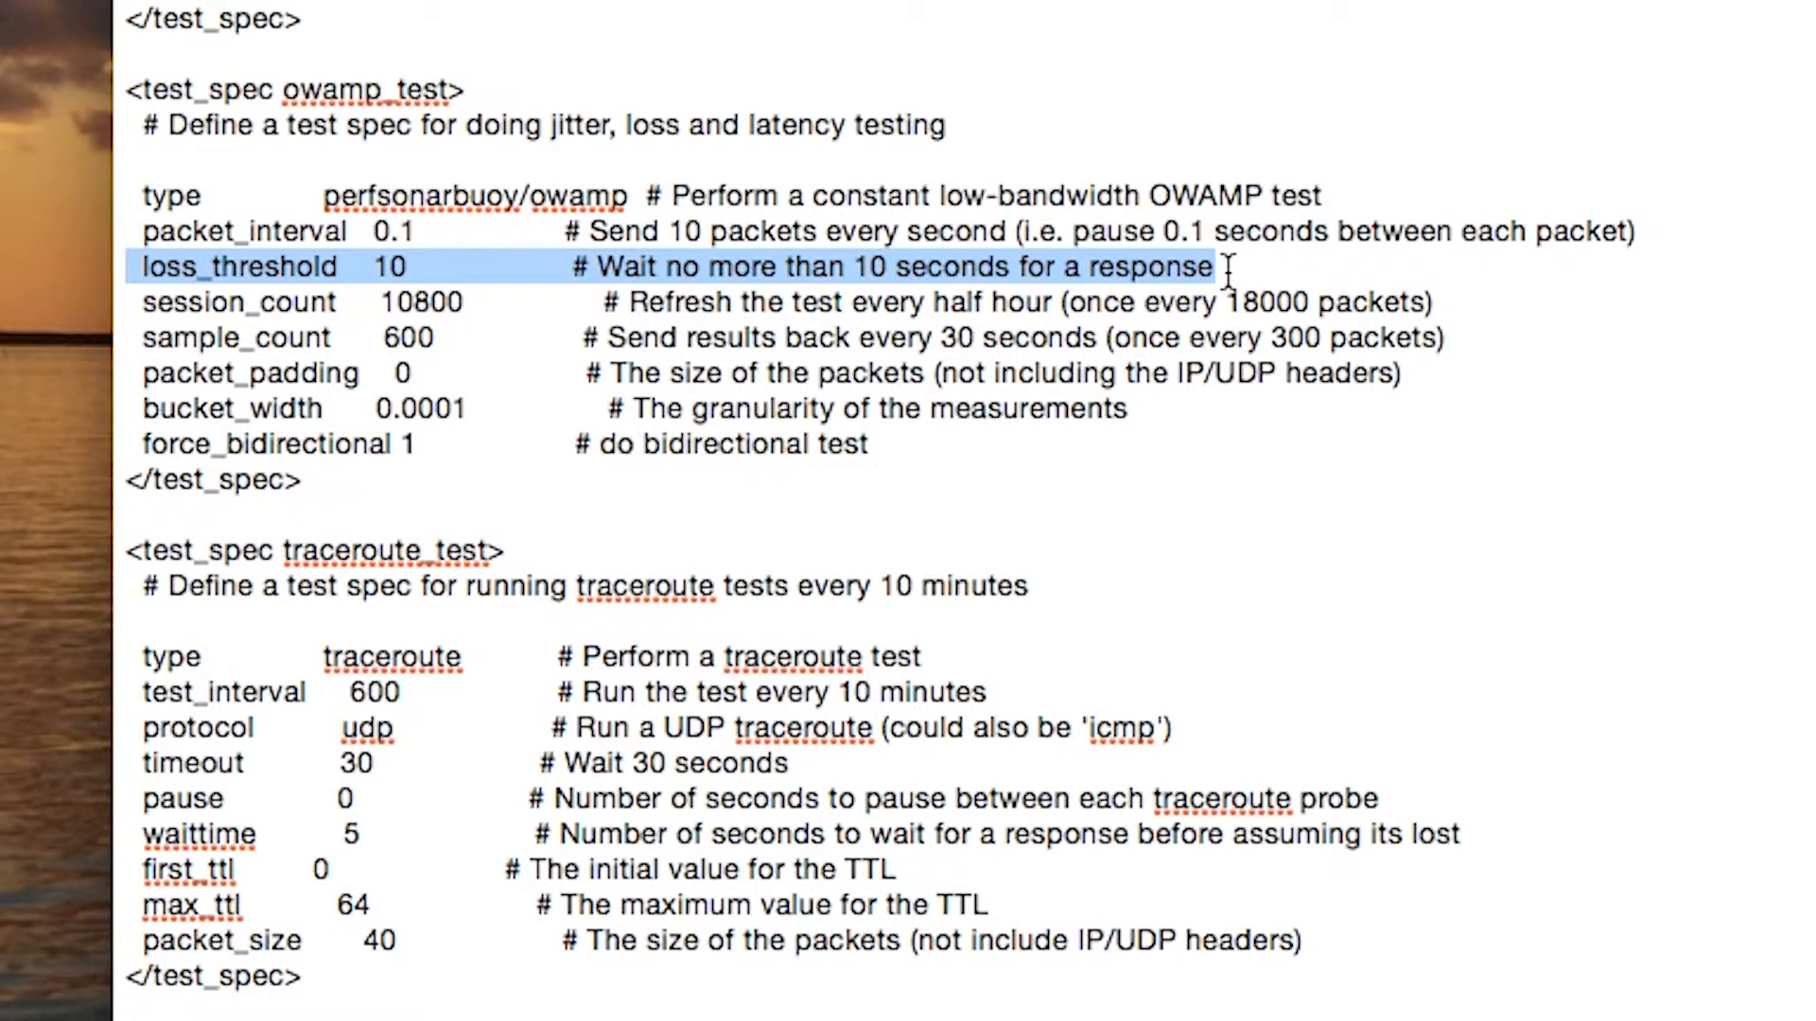
pyautogui.doubleClick(845, 444)
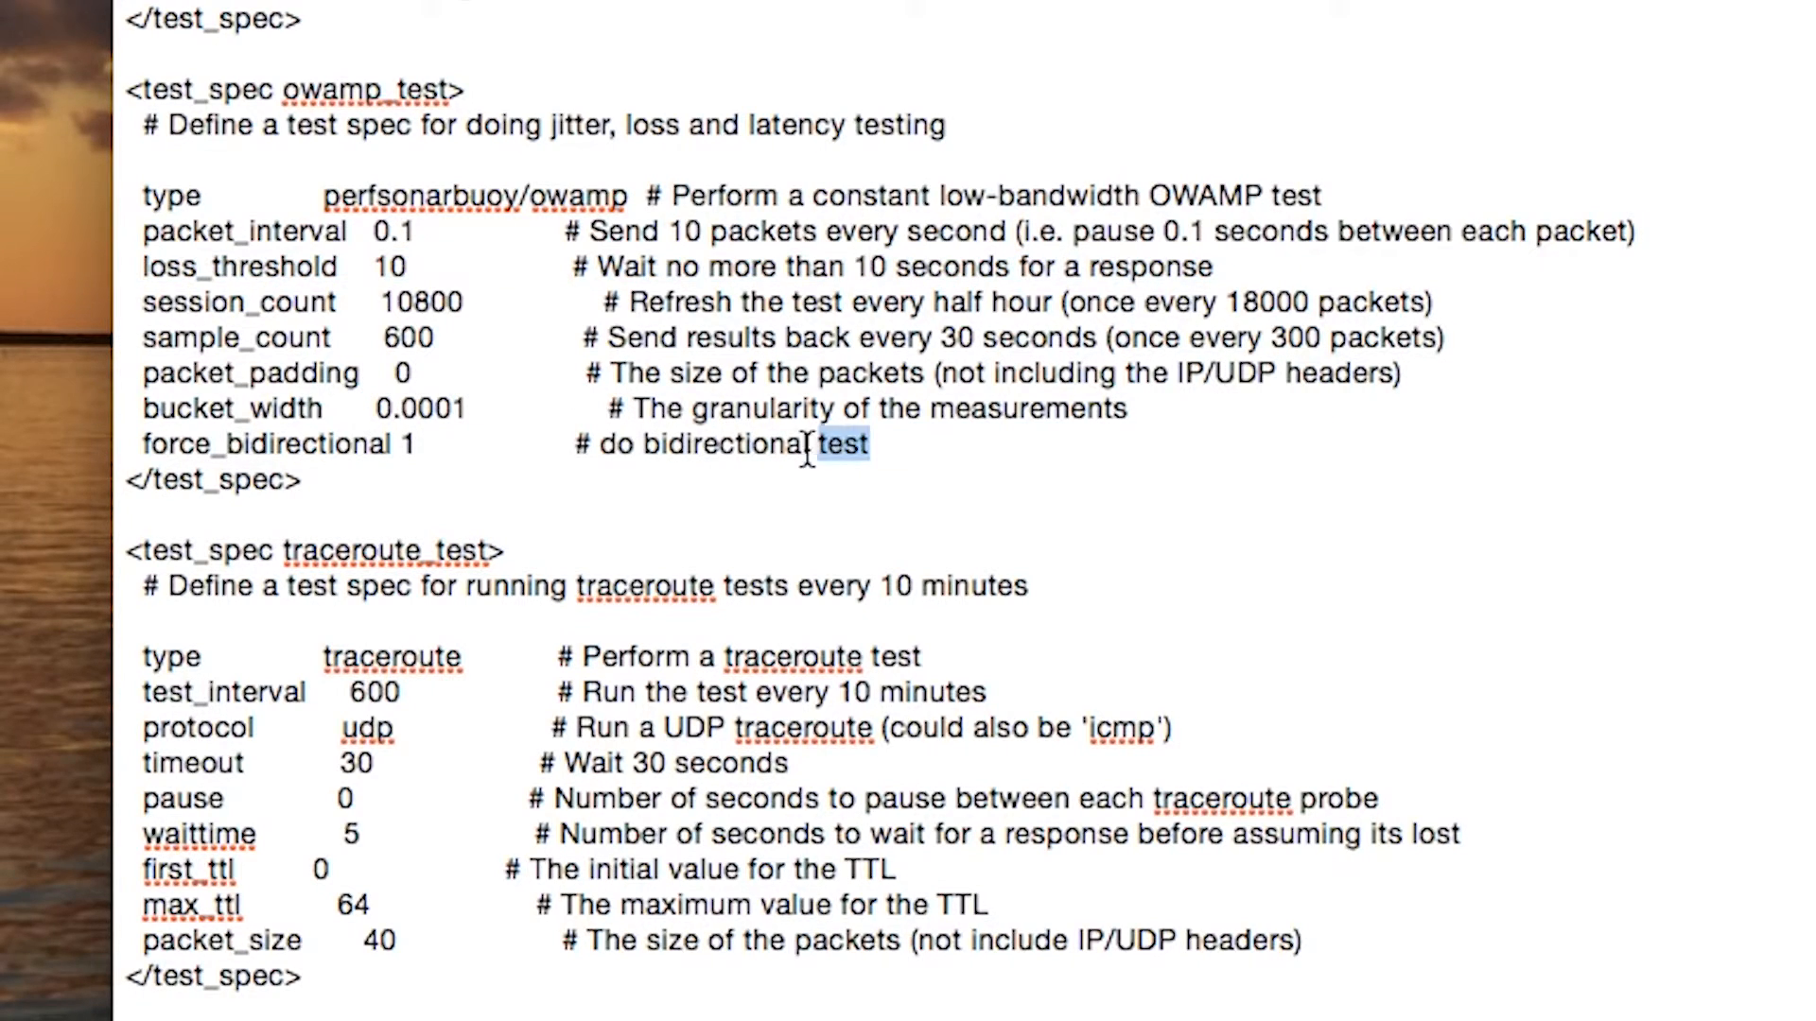
pyautogui.scroll(-3)
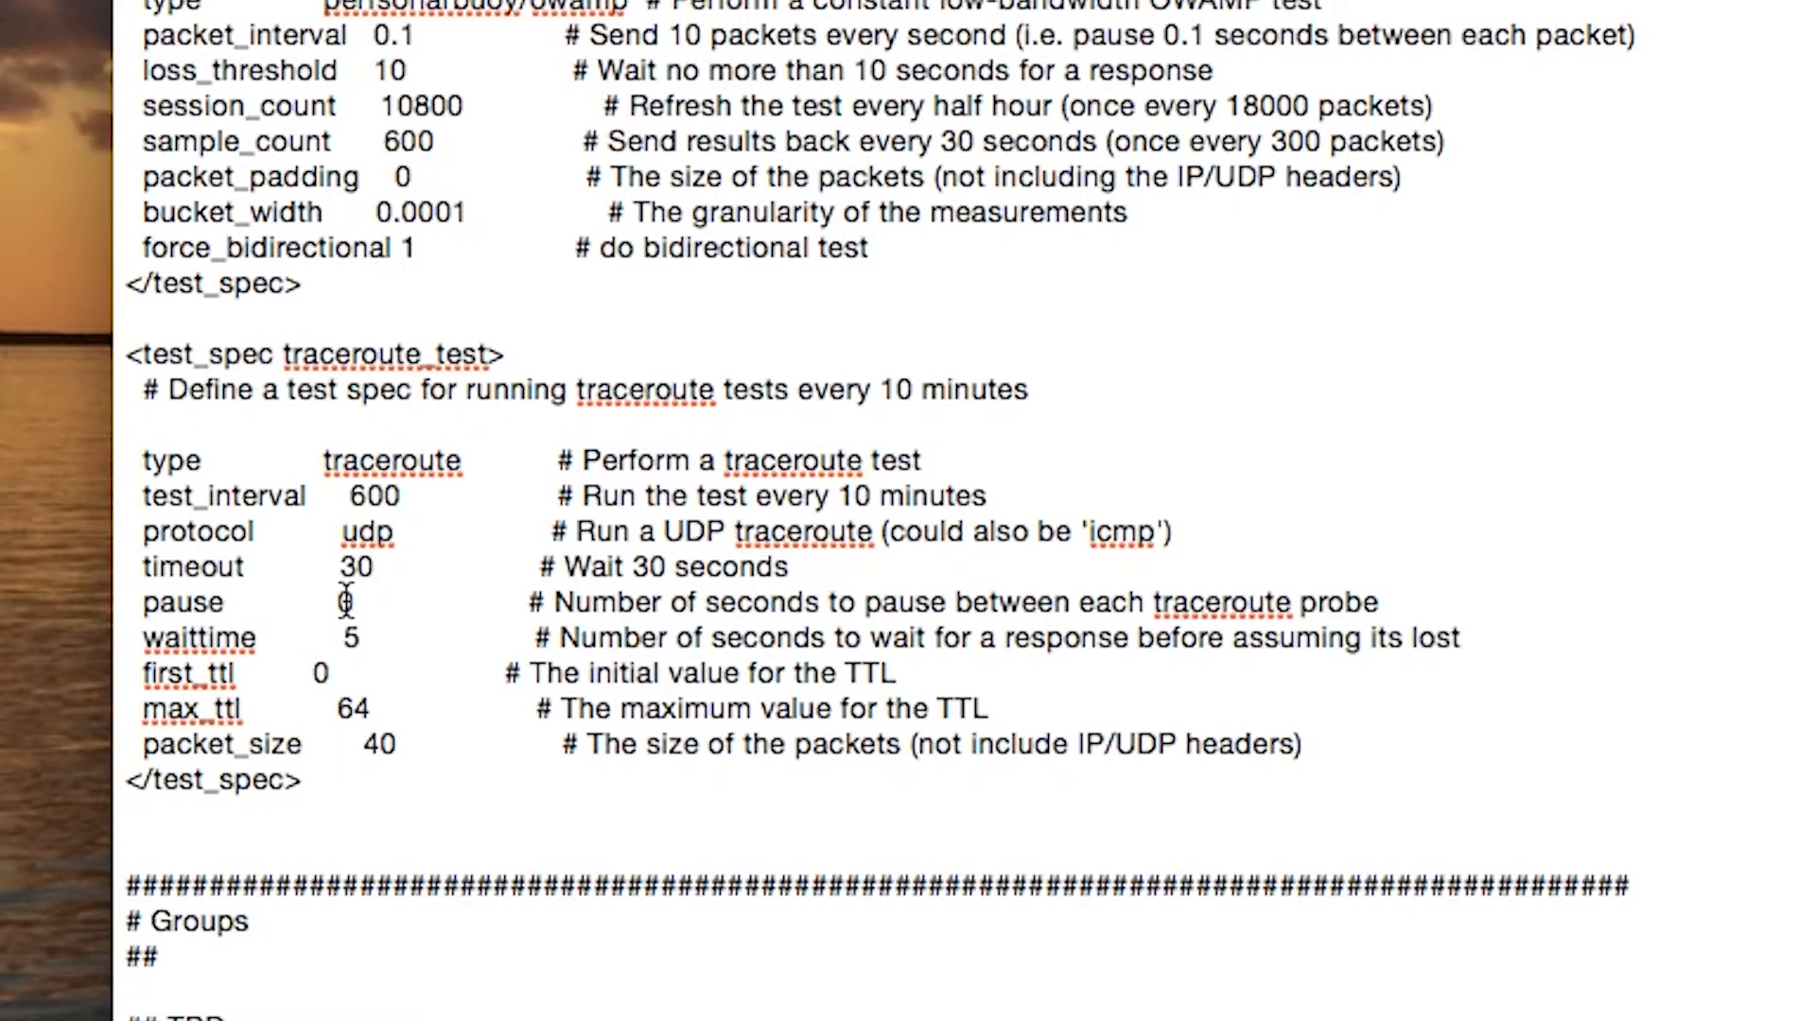